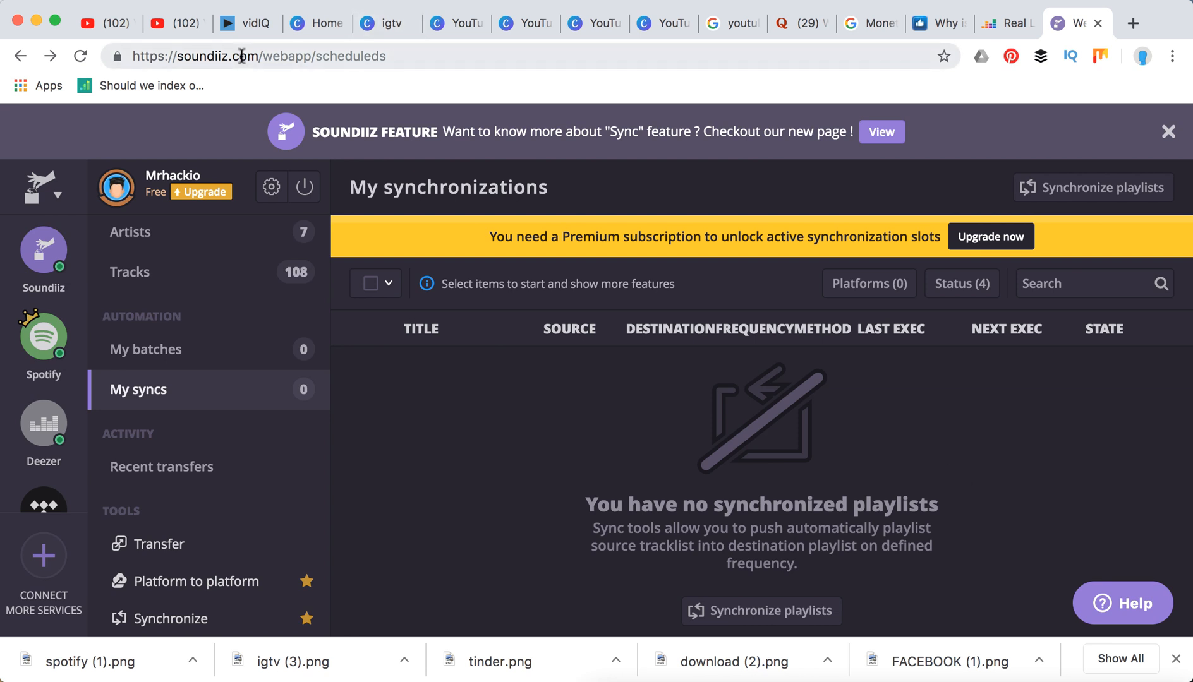
# Browse the full list of music services available to connect
pyautogui.doubleClick(215, 56)
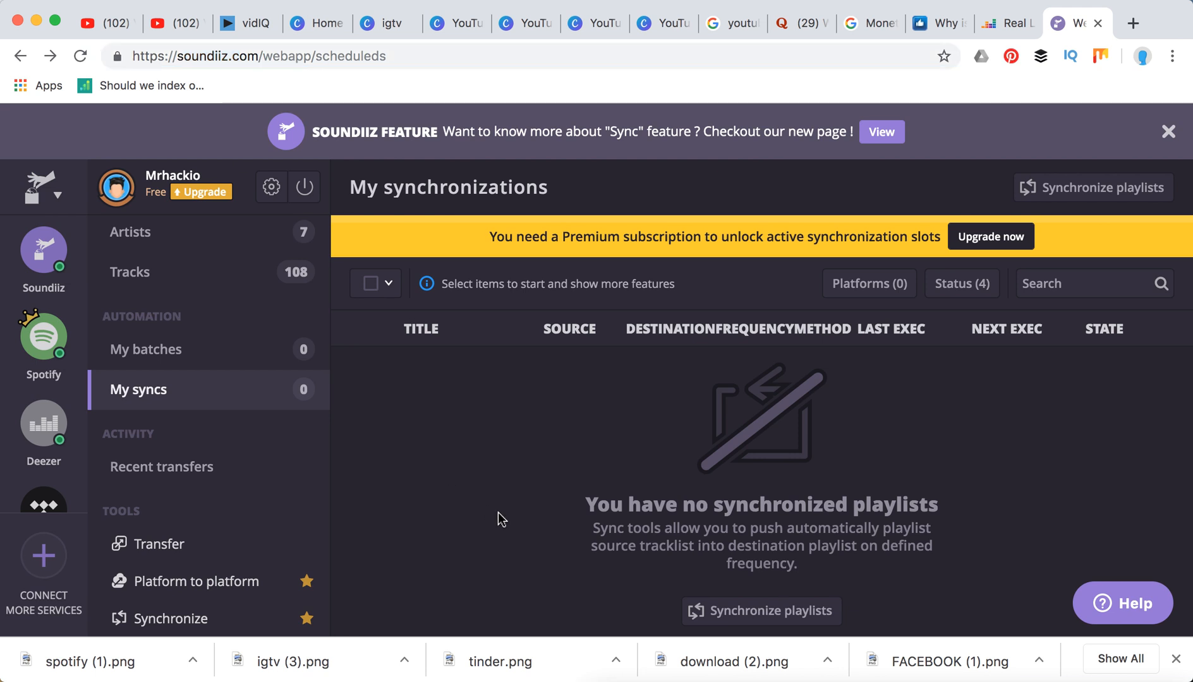
pyautogui.moveTo(49, 574)
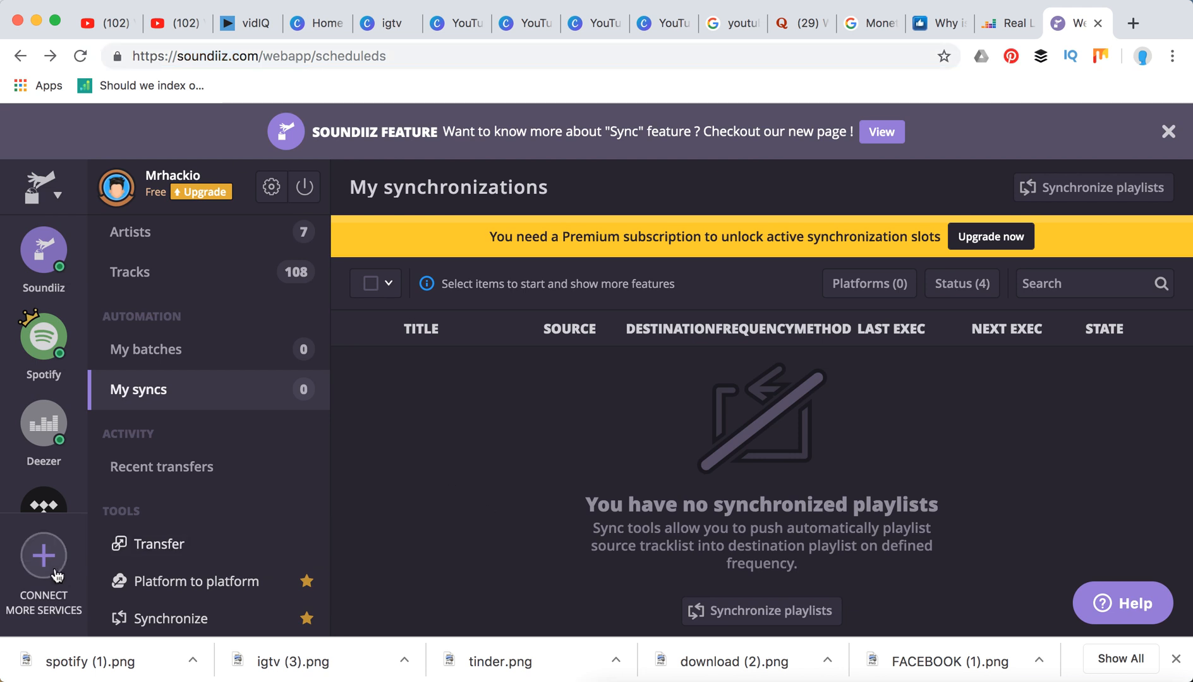
pyautogui.click(43, 556)
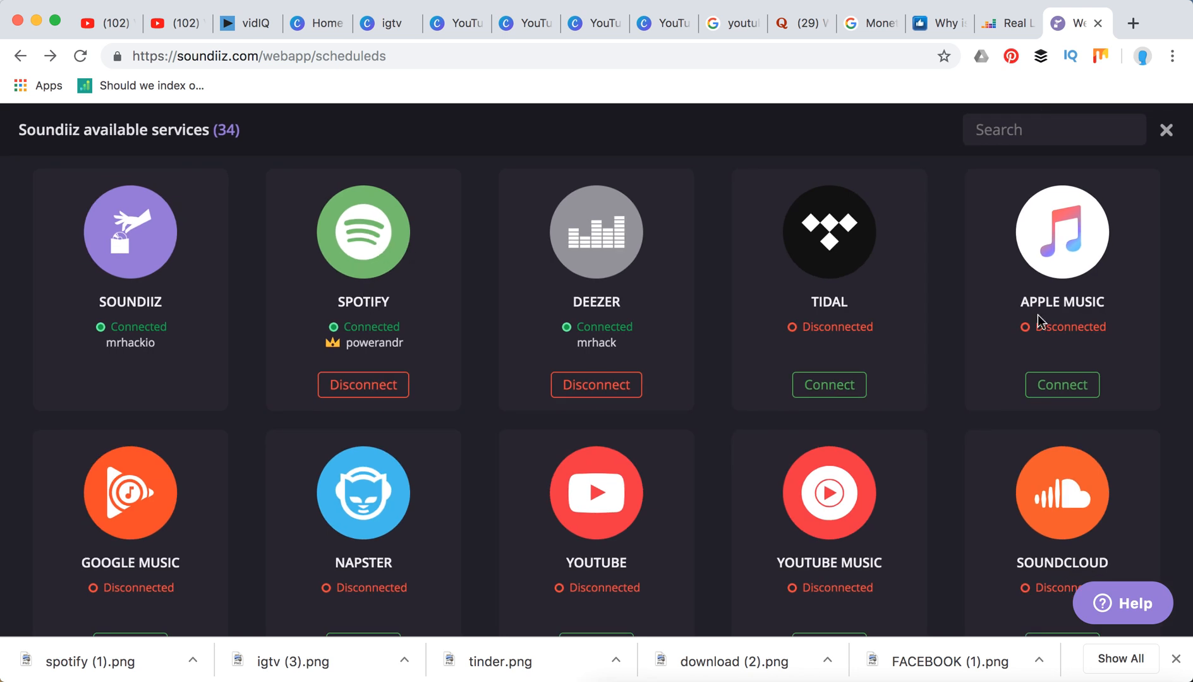
pyautogui.scroll(-3)
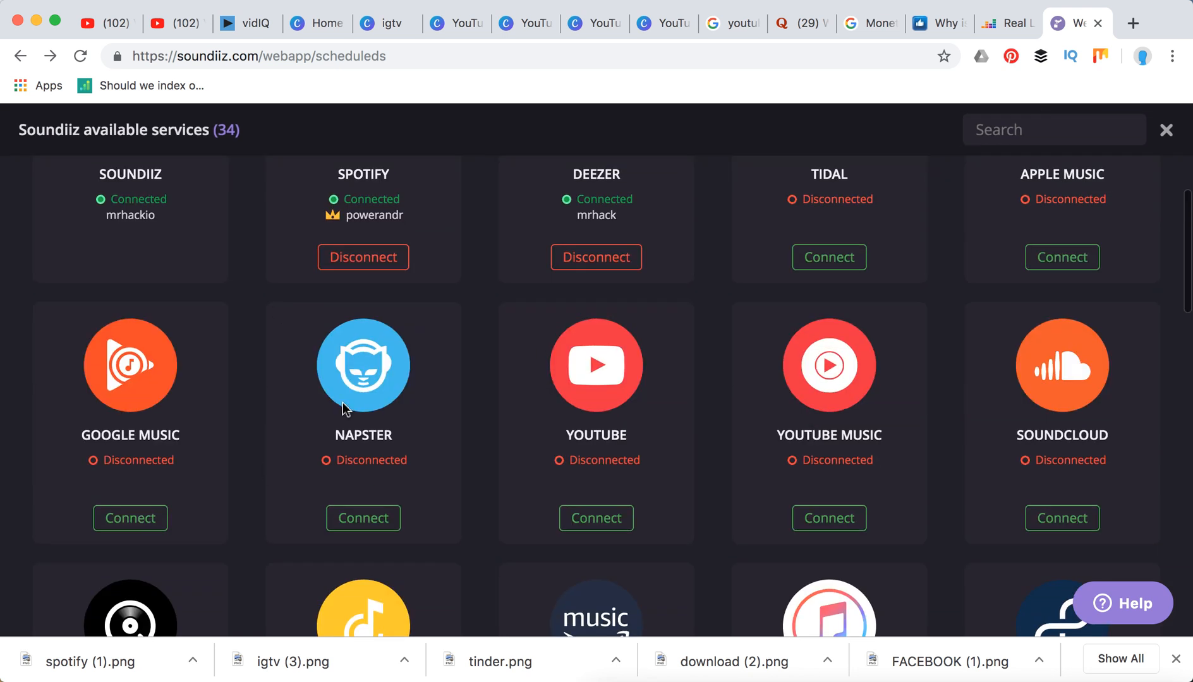
pyautogui.scroll(-3)
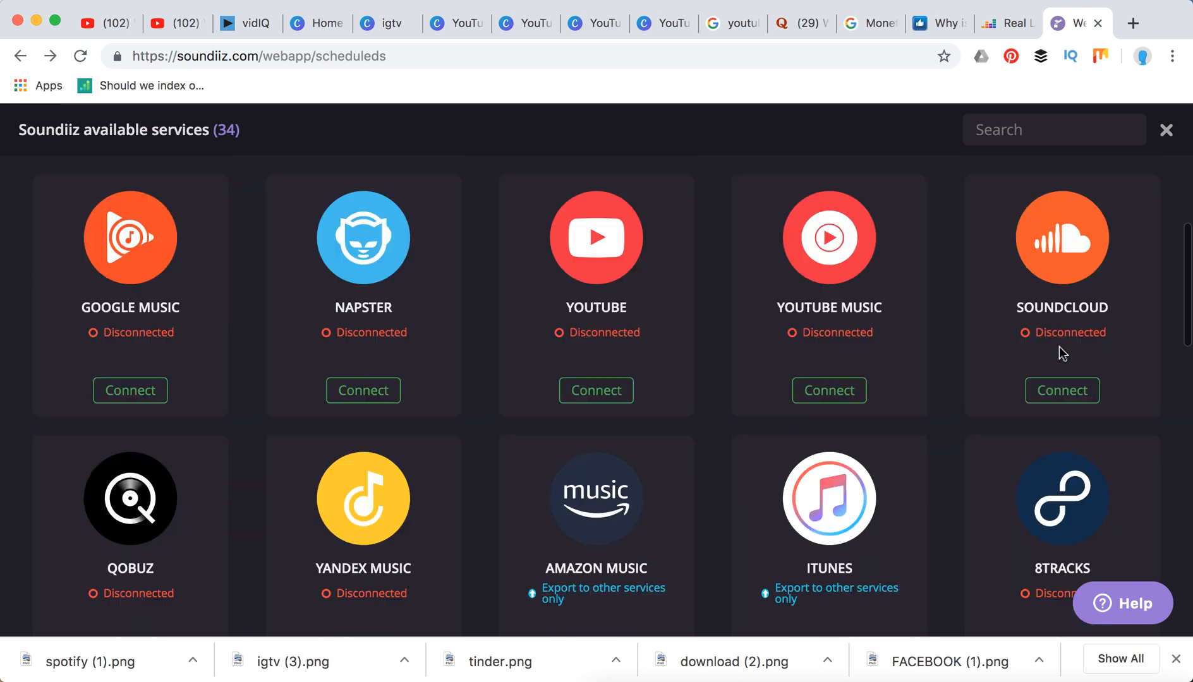
pyautogui.scroll(-3)
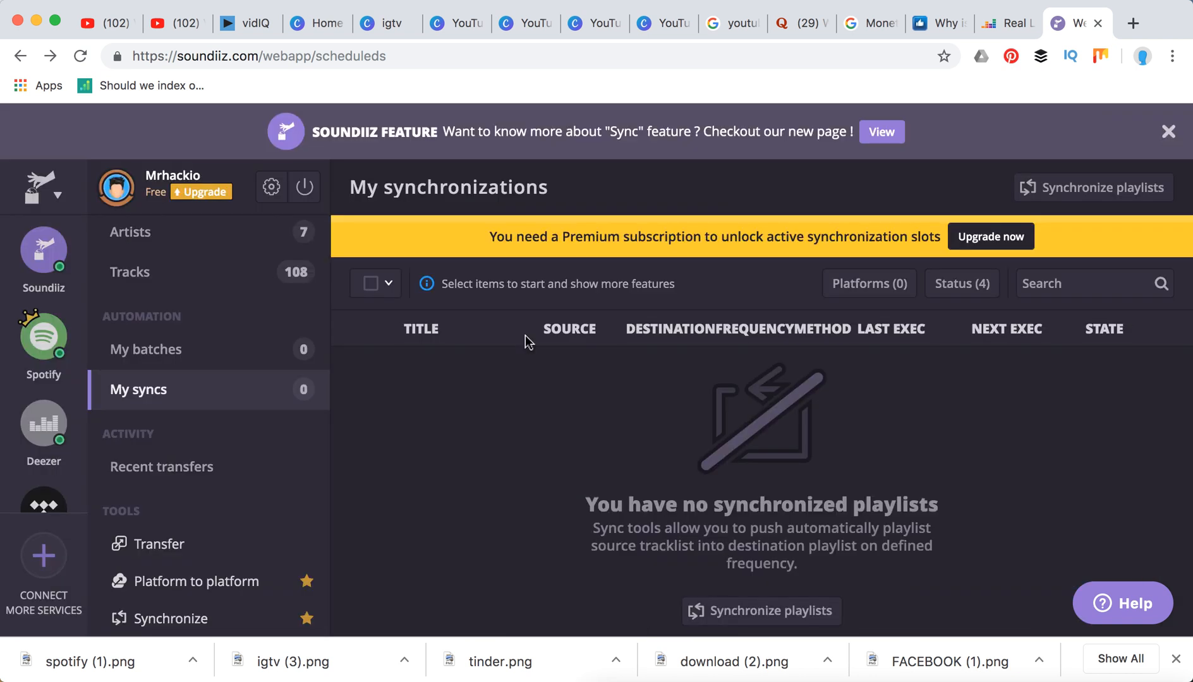
# Transfer playlists from Spotify, saving the Bass Explosion configuration with all 75 tracks
pyautogui.click(159, 544)
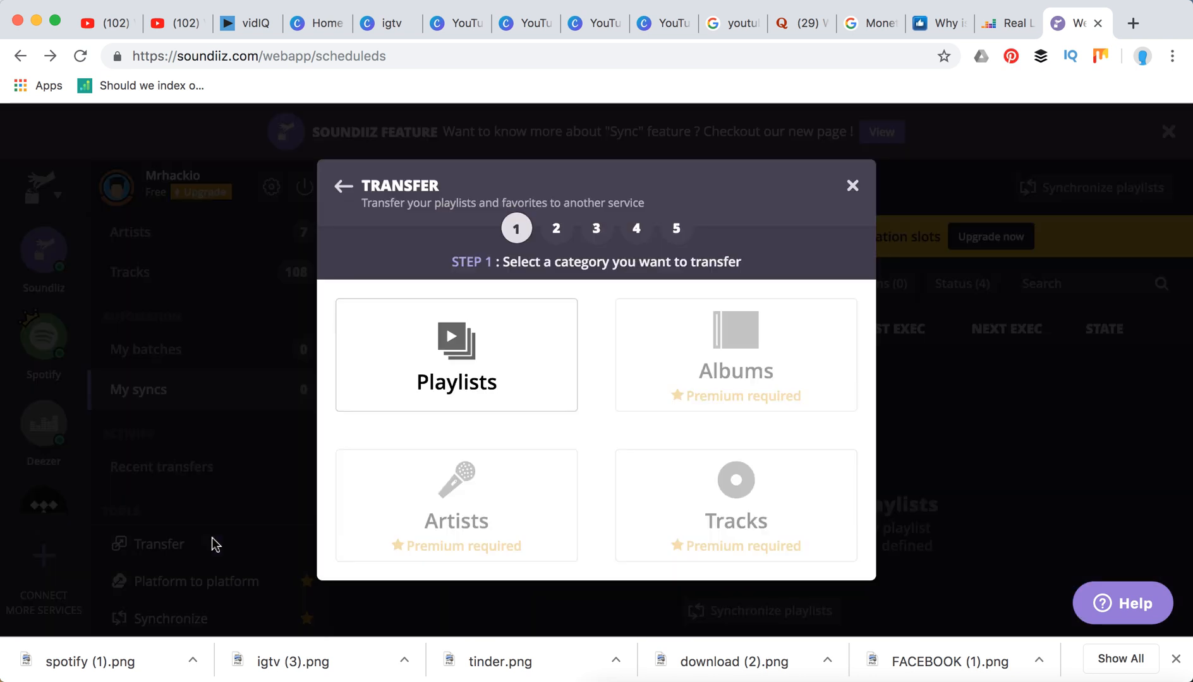
pyautogui.click(456, 355)
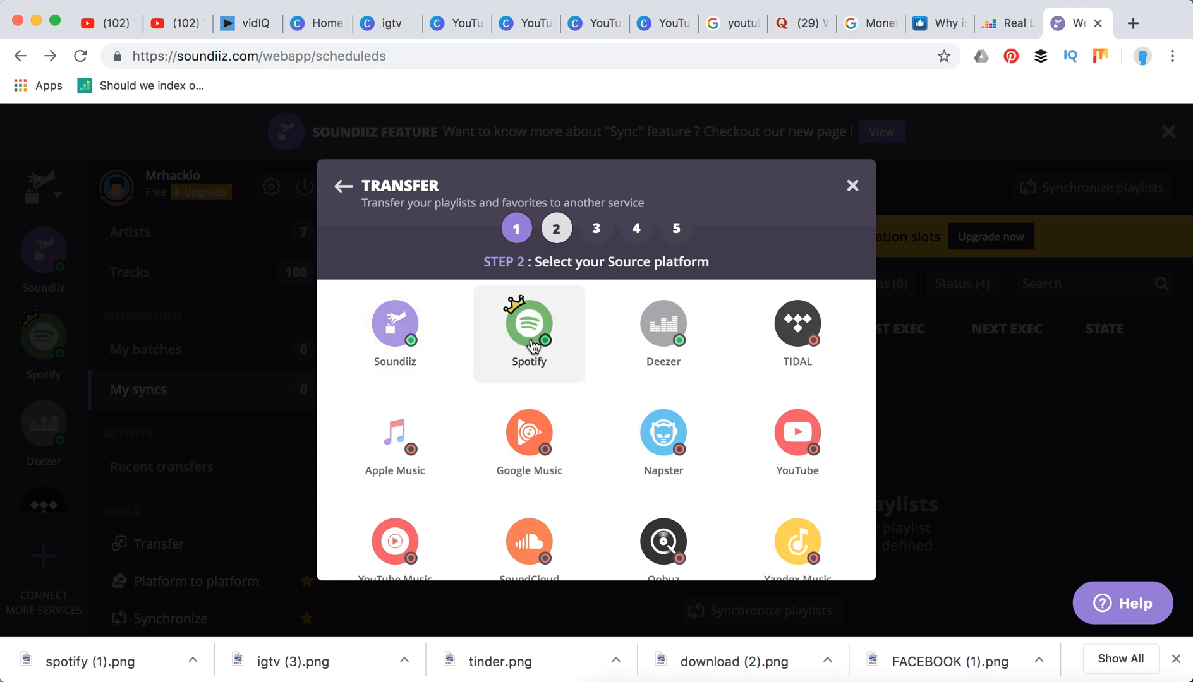
pyautogui.click(529, 326)
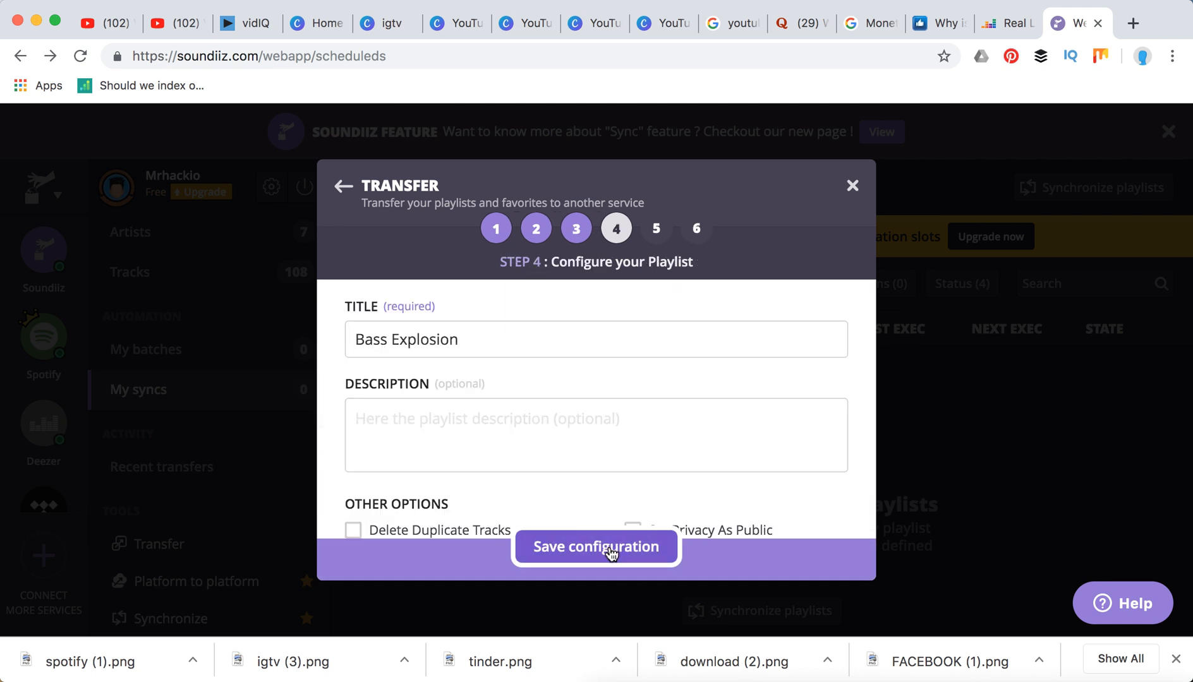
pyautogui.click(596, 547)
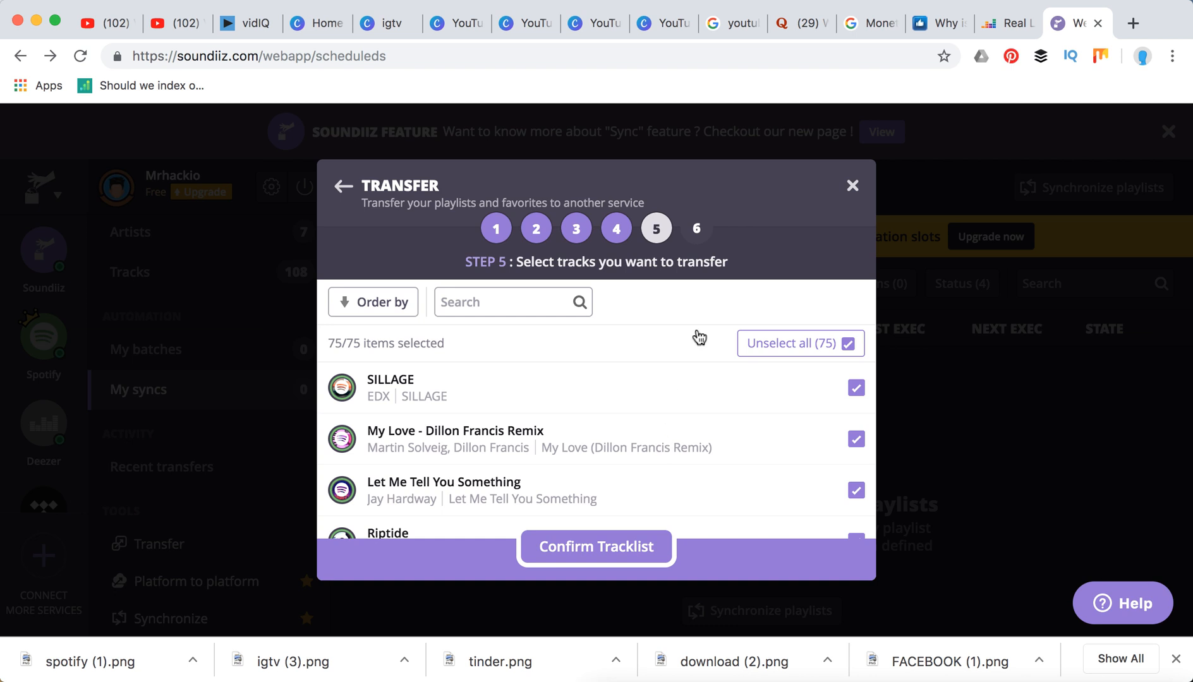
pyautogui.moveTo(851, 189)
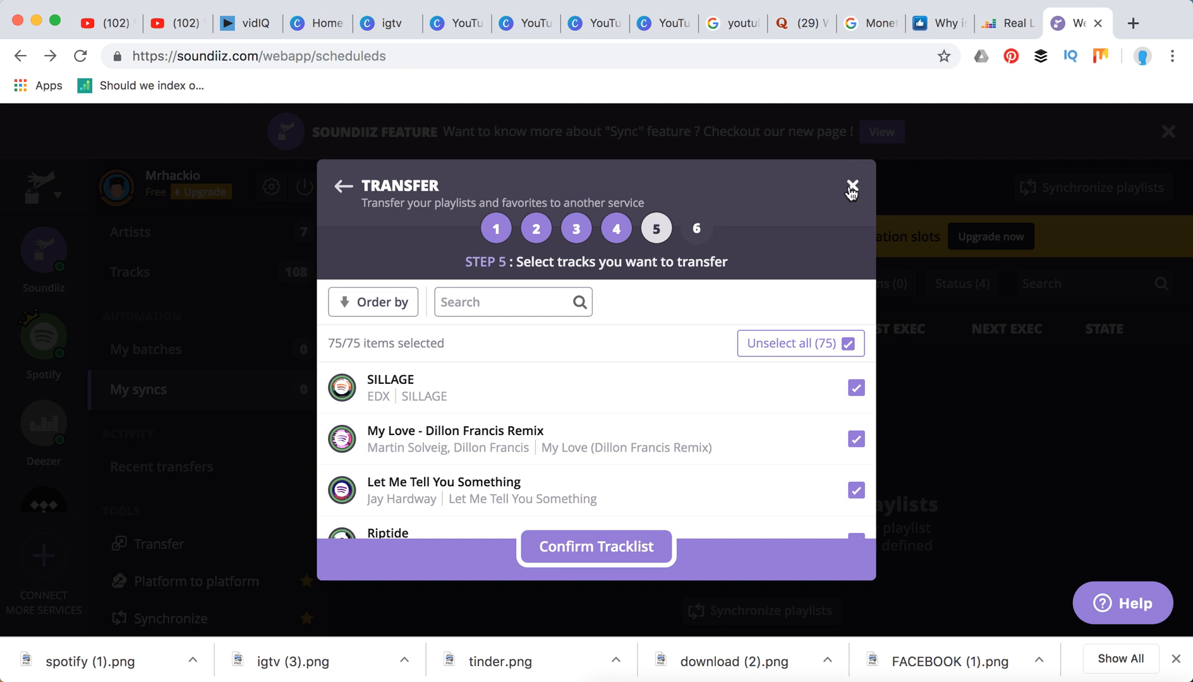
# Close the transfer wizard, start a new transfer, then close it again
pyautogui.click(851, 188)
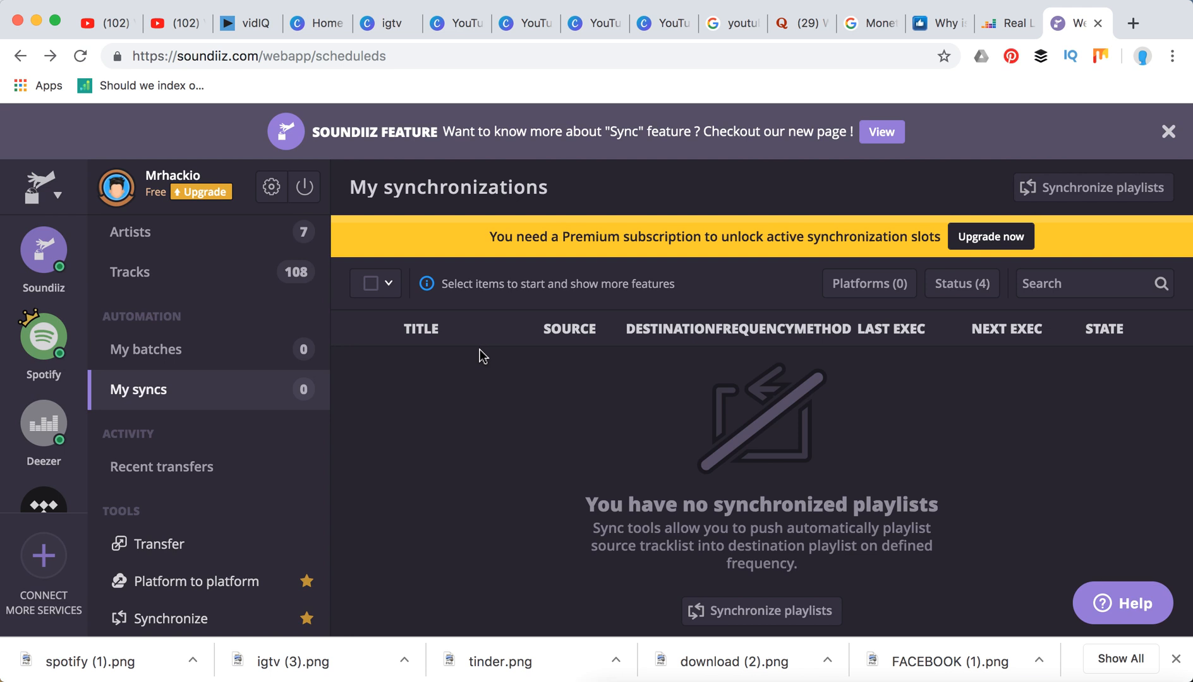
pyautogui.moveTo(574, 551)
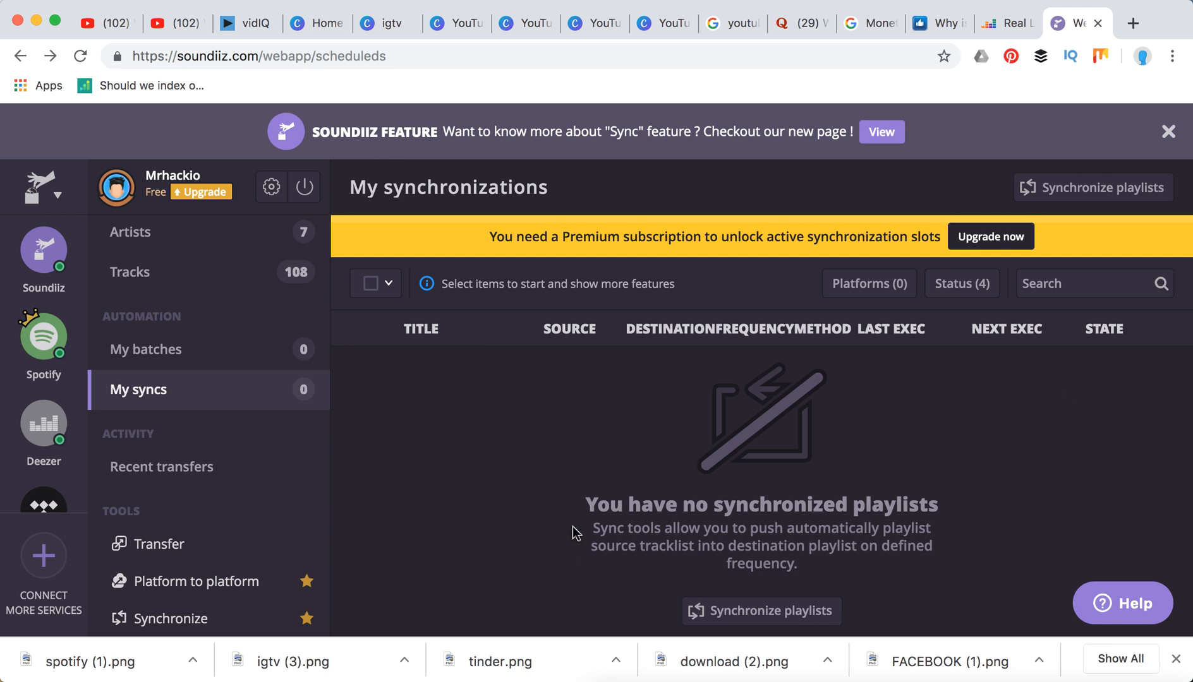
pyautogui.moveTo(460, 565)
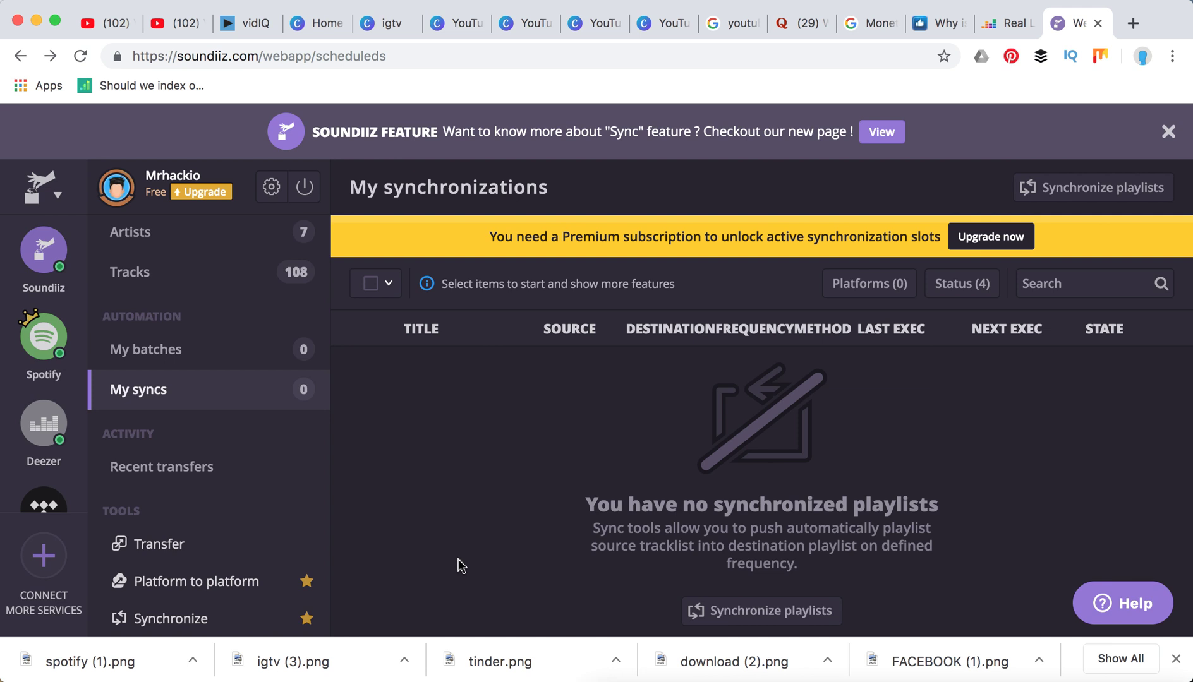
pyautogui.click(160, 544)
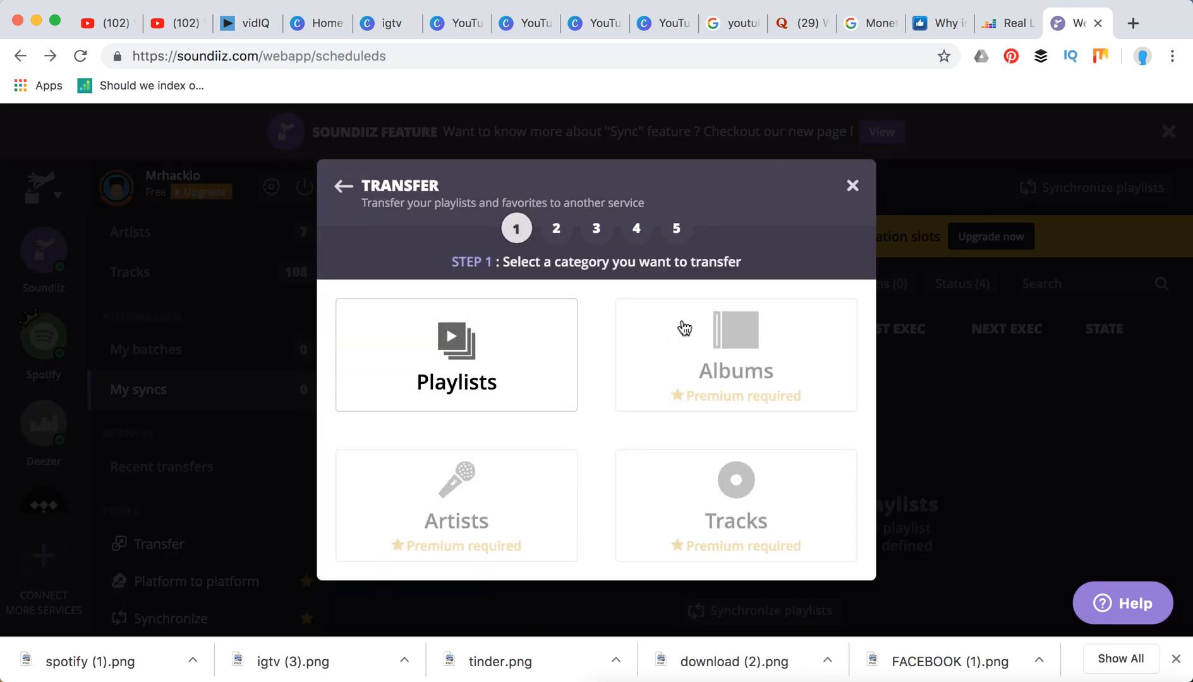
pyautogui.moveTo(889, 218)
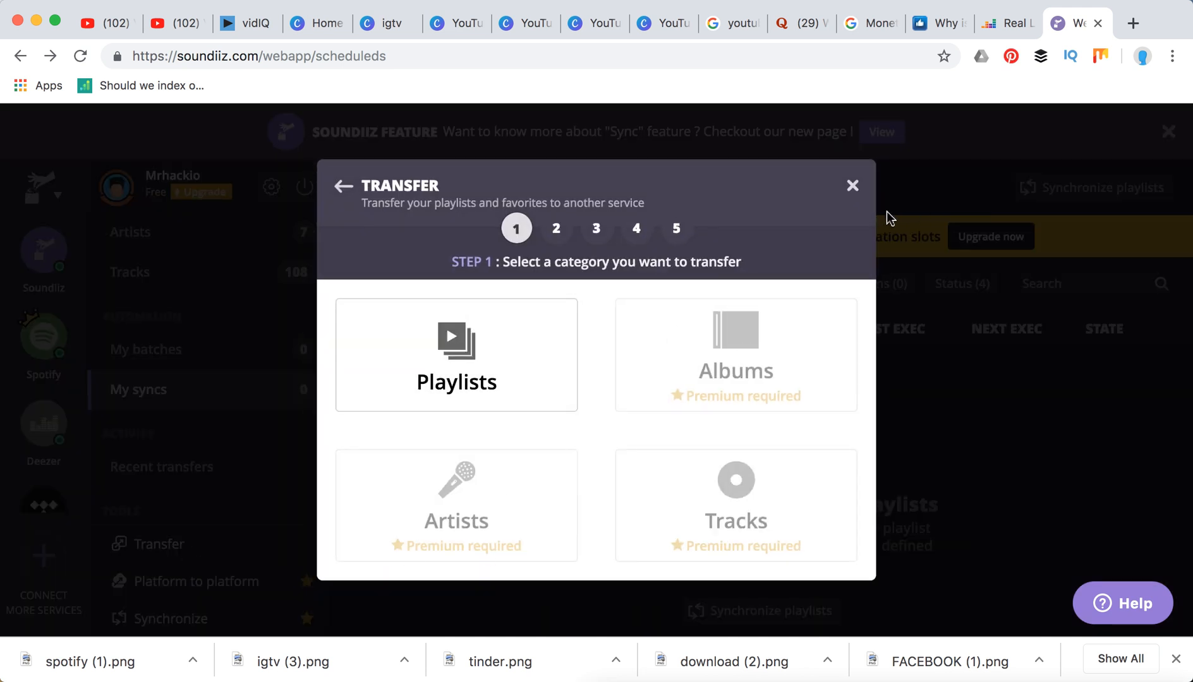
pyautogui.click(851, 185)
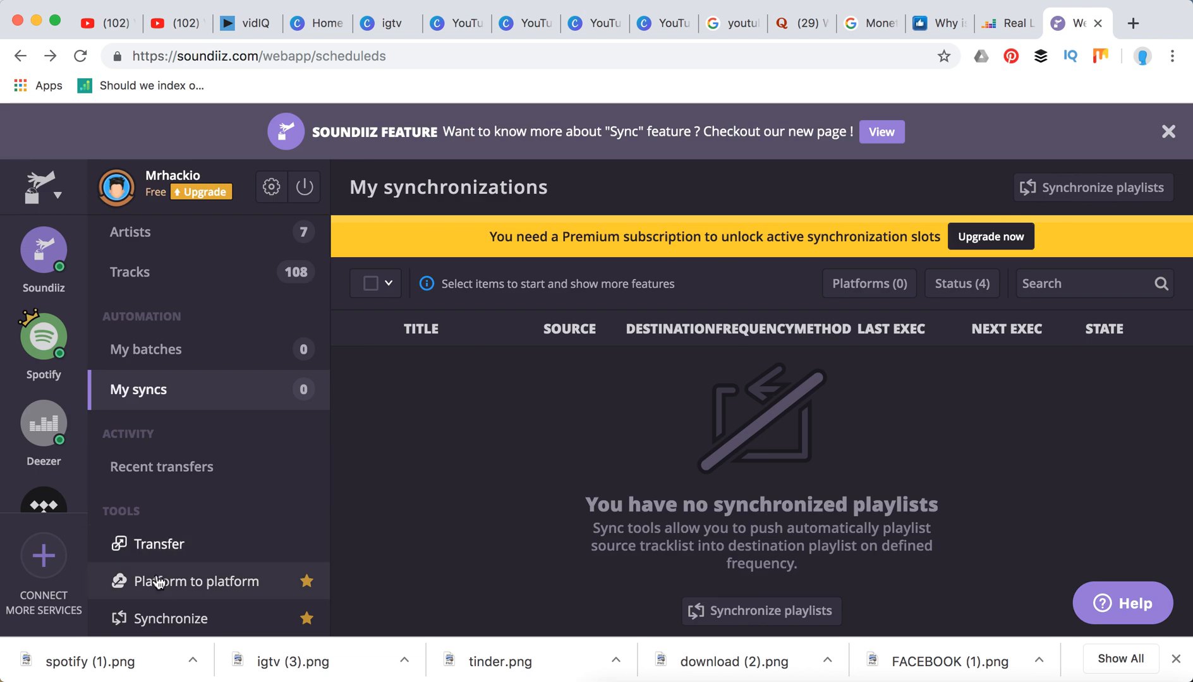
pyautogui.click(196, 581)
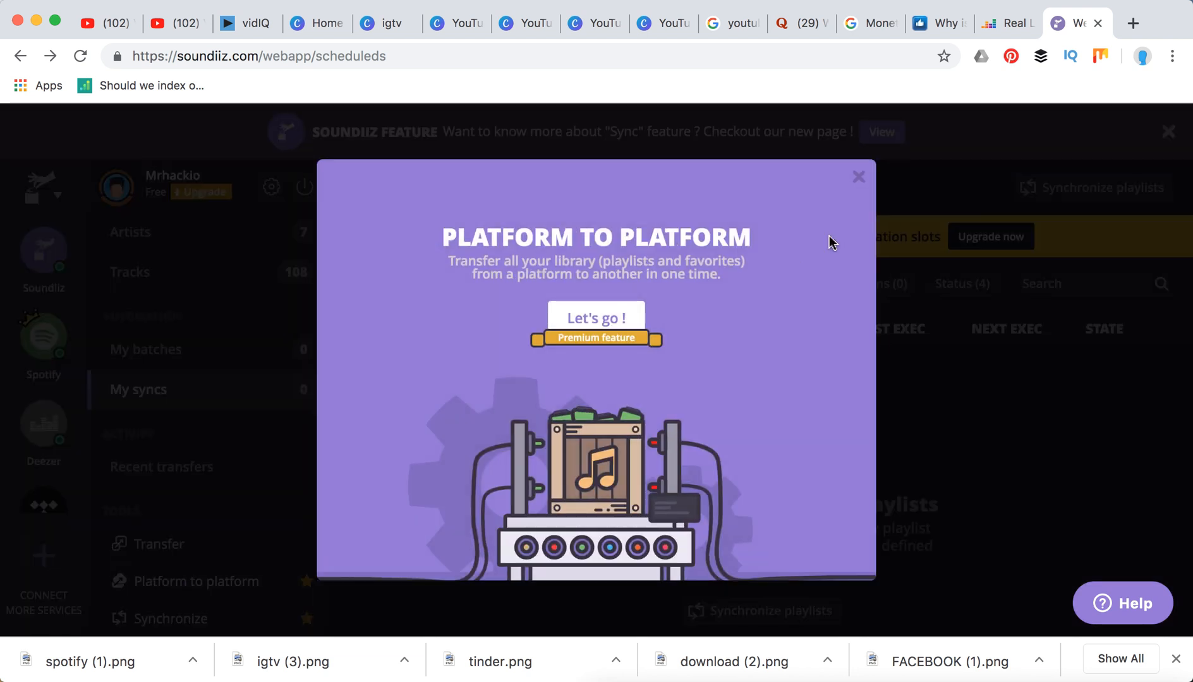
pyautogui.moveTo(859, 178)
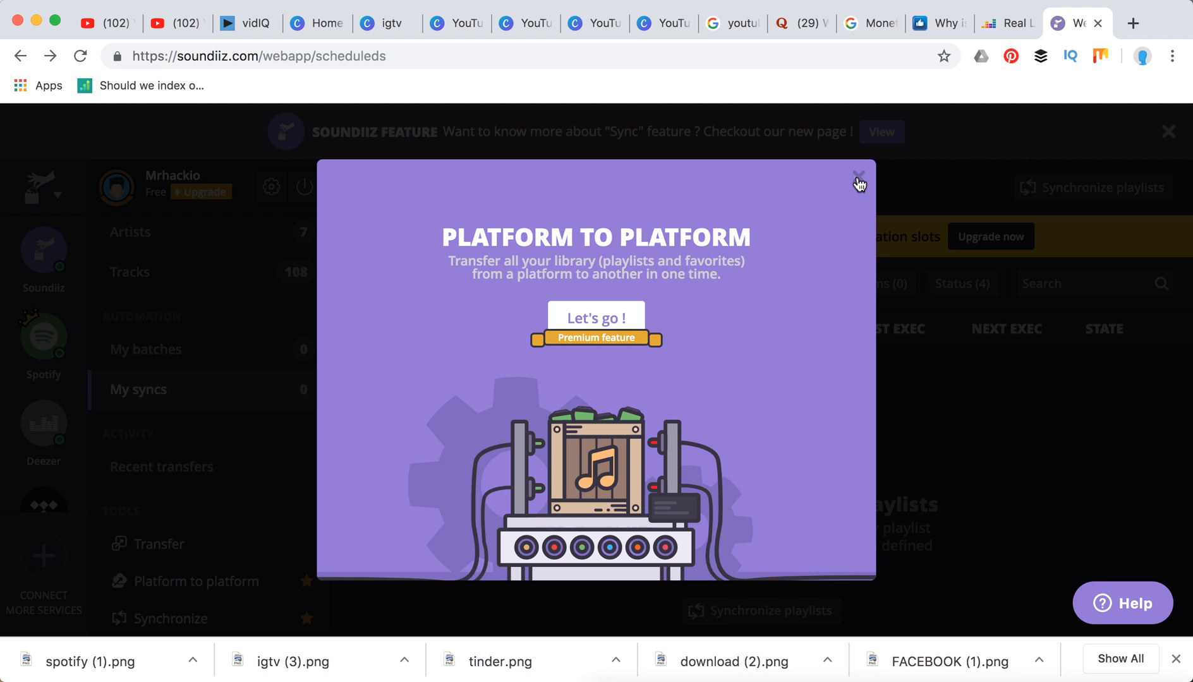
pyautogui.click(859, 177)
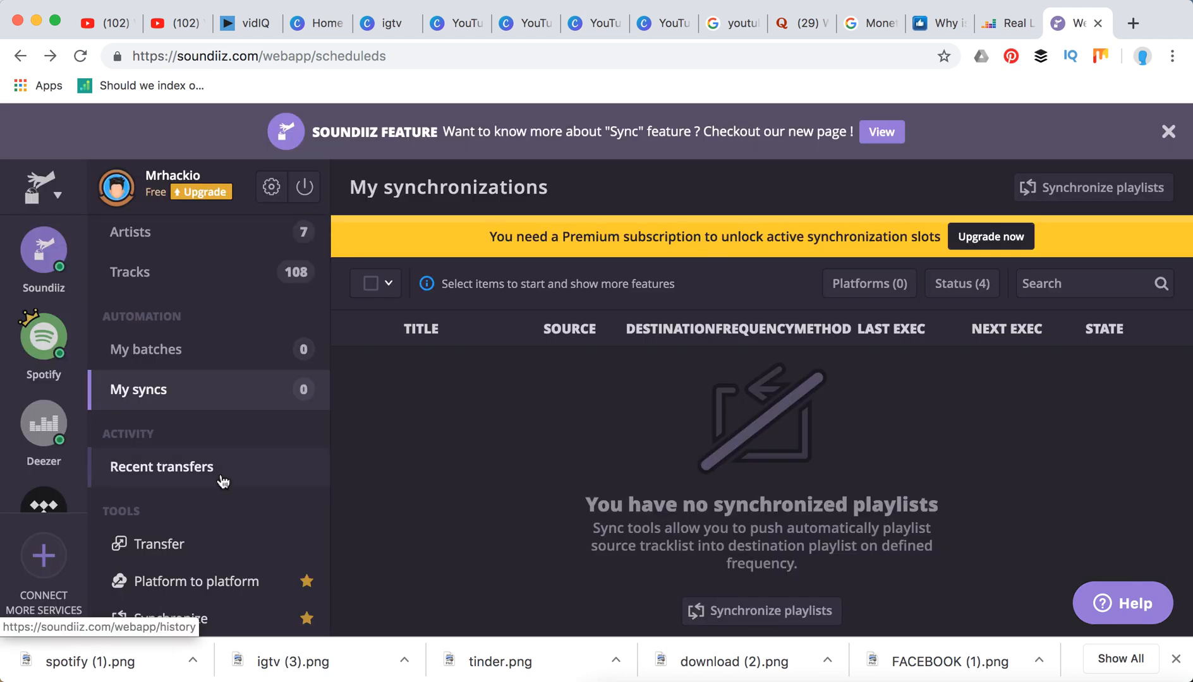
pyautogui.moveTo(187, 625)
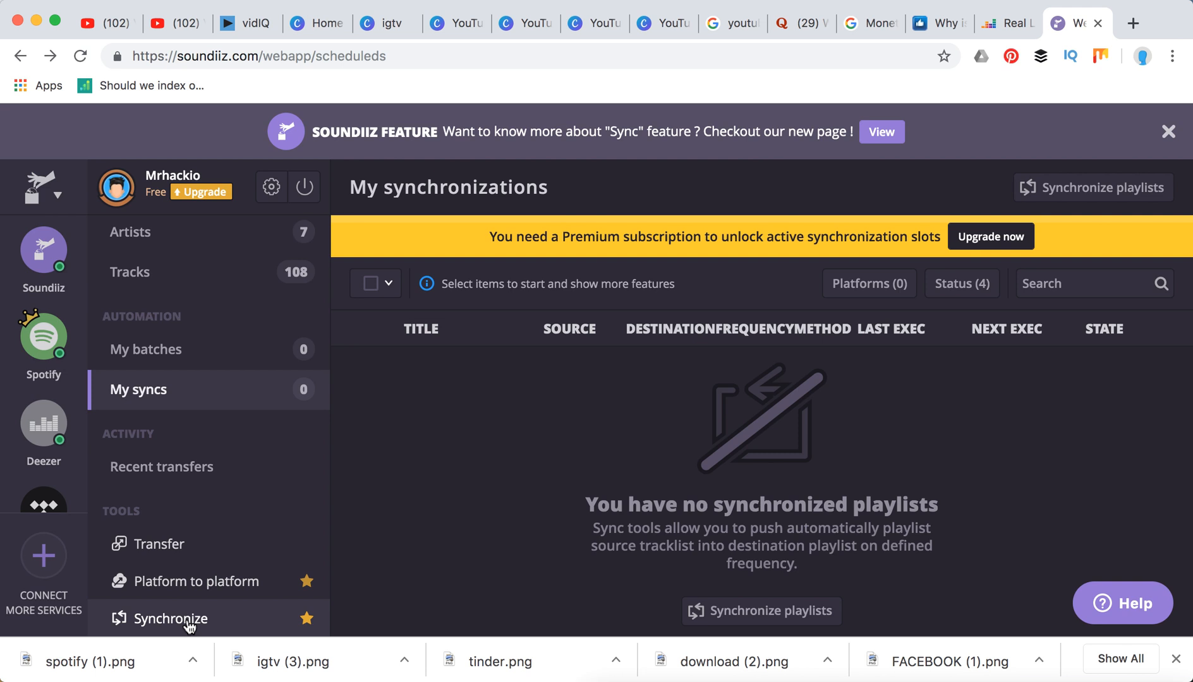
pyautogui.click(170, 619)
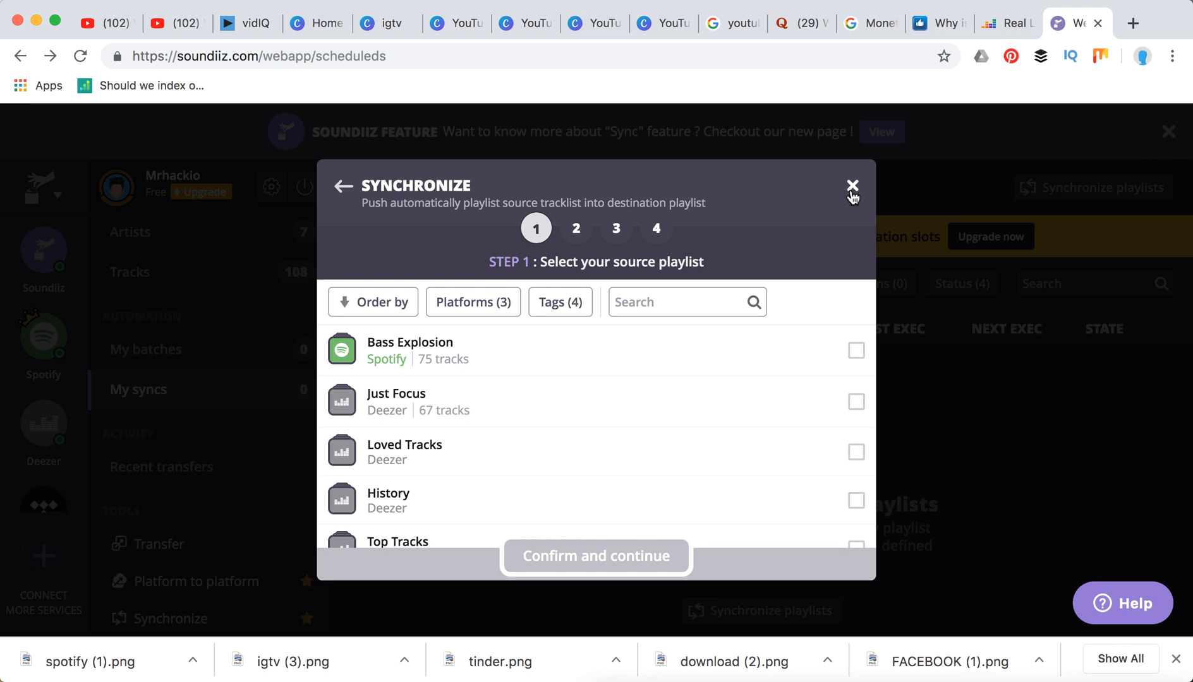
pyautogui.click(852, 186)
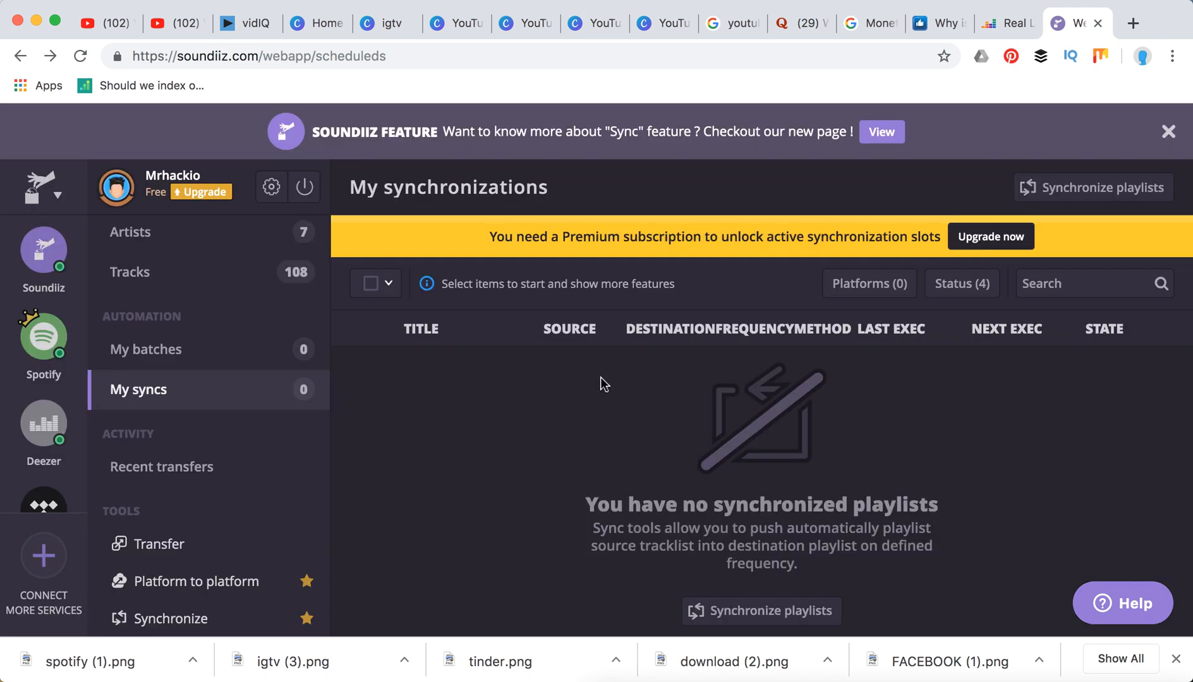
pyautogui.moveTo(201, 192)
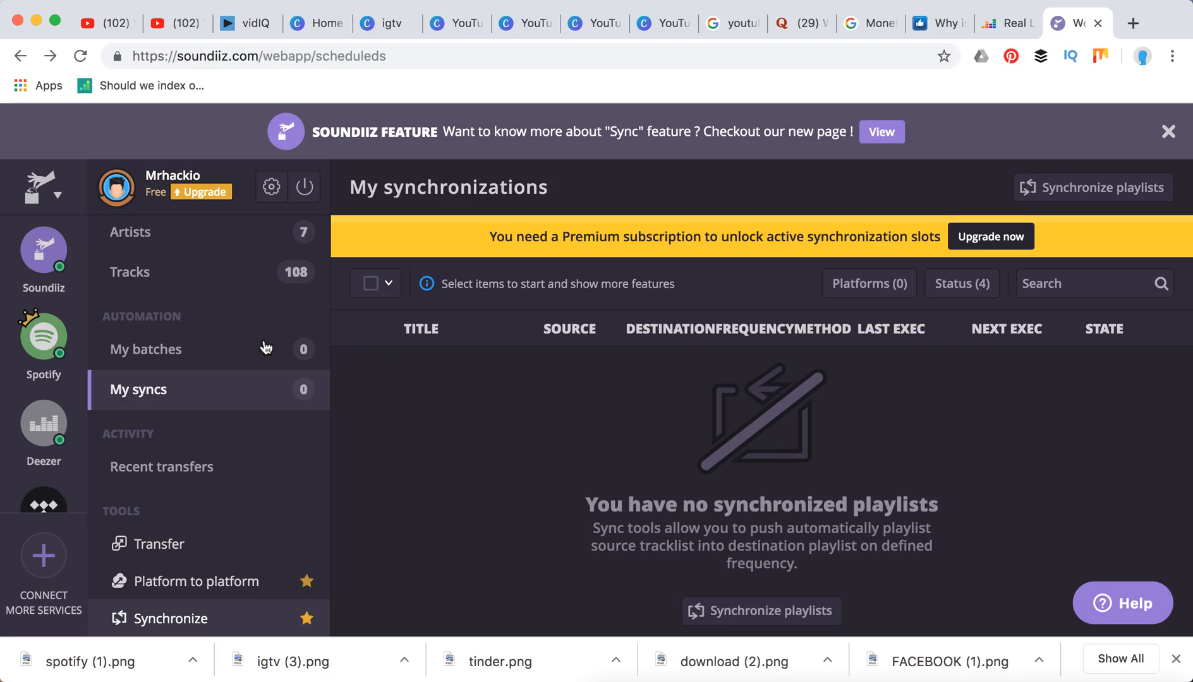
pyautogui.click(1093, 188)
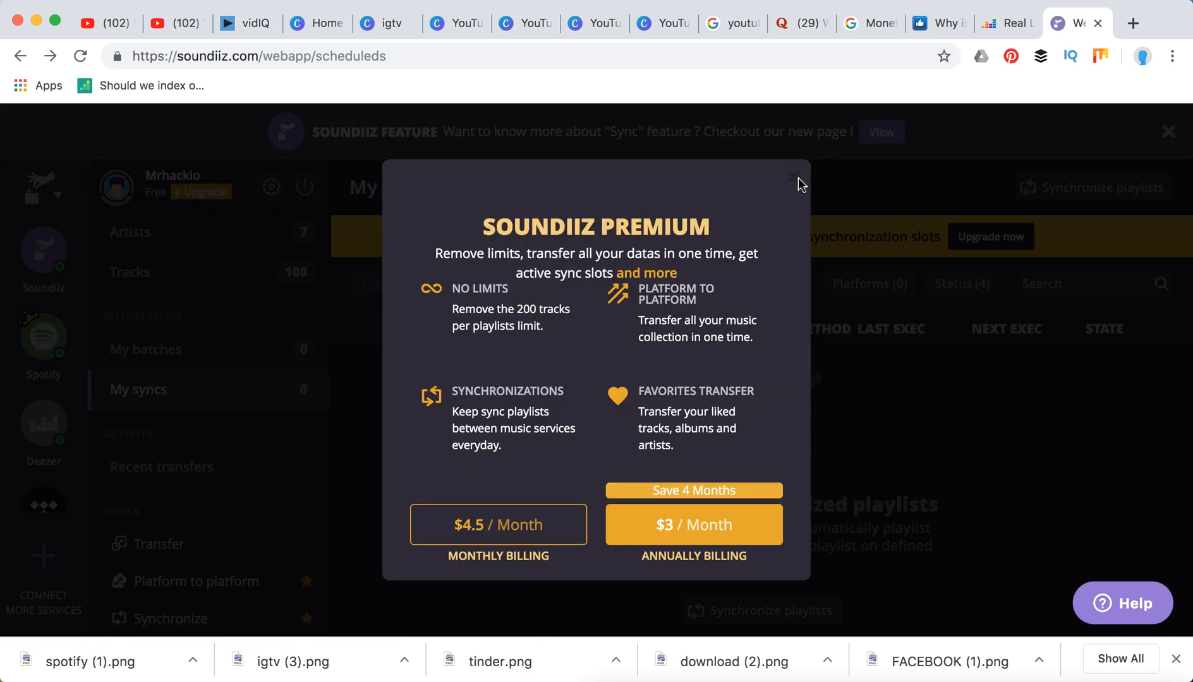
pyautogui.click(793, 175)
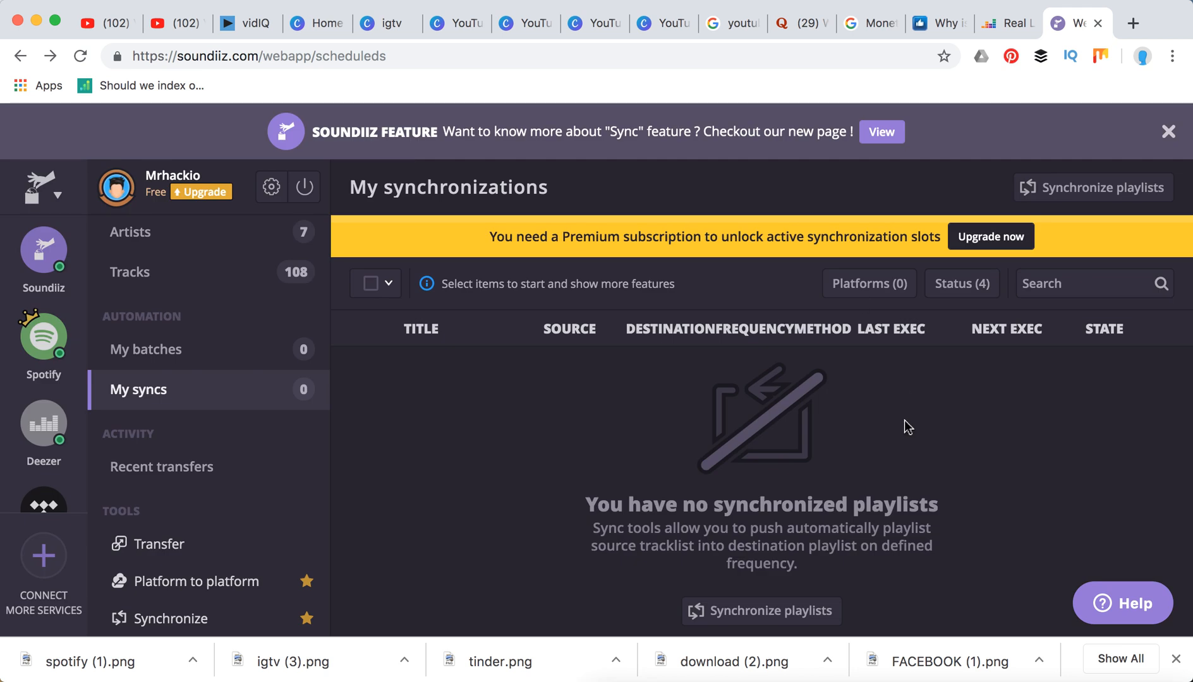